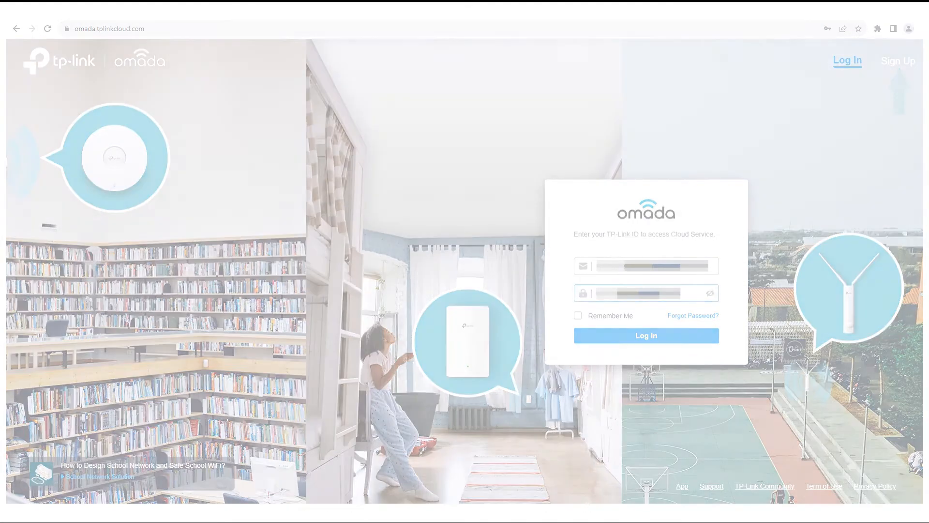
Step: Log in and register a new cloud-based controller, Omada Controller_91E330
click(646, 336)
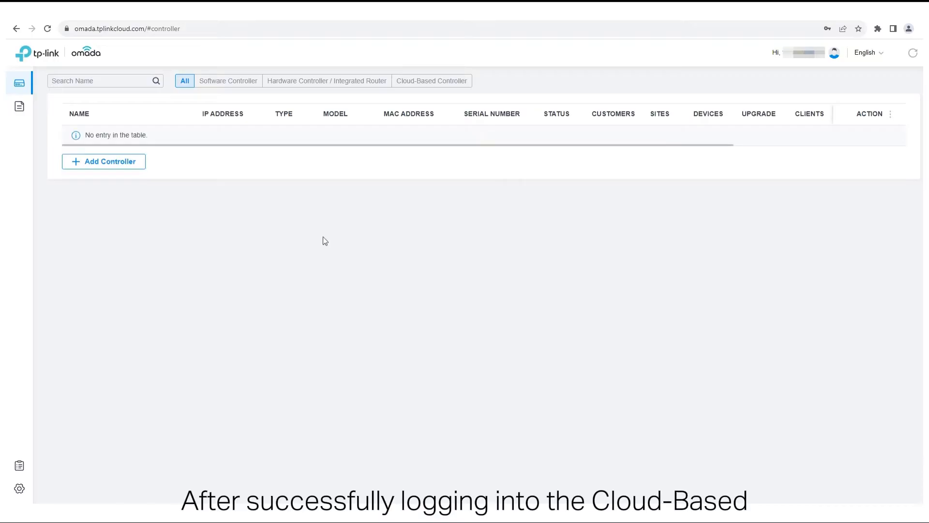
mouse_move(115, 168)
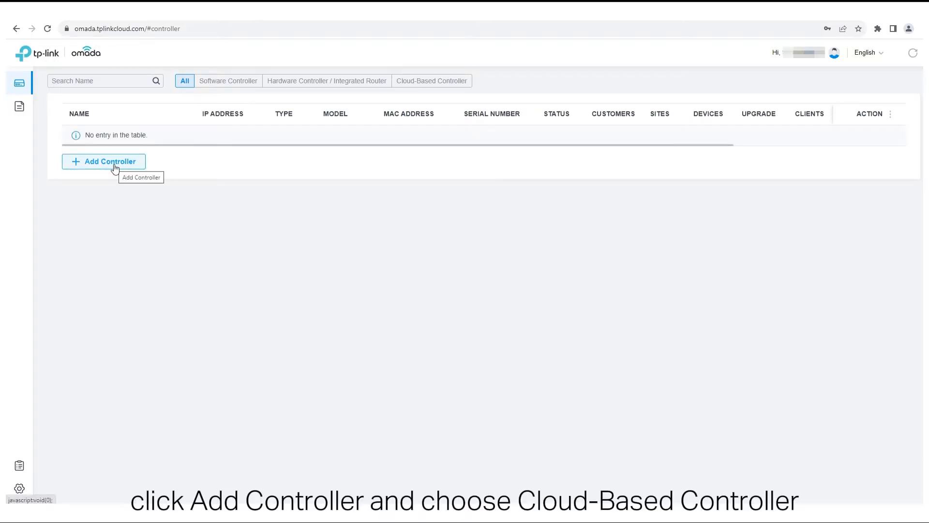
click(104, 162)
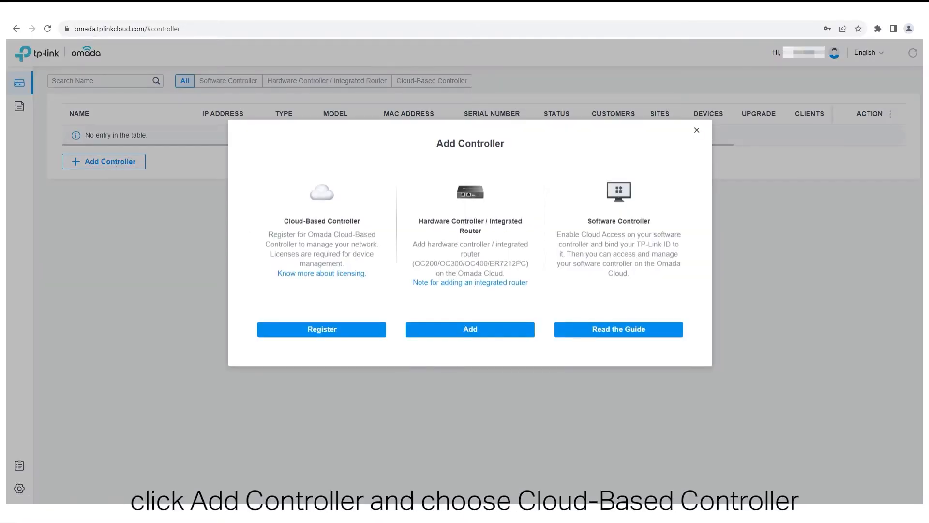
click(322, 330)
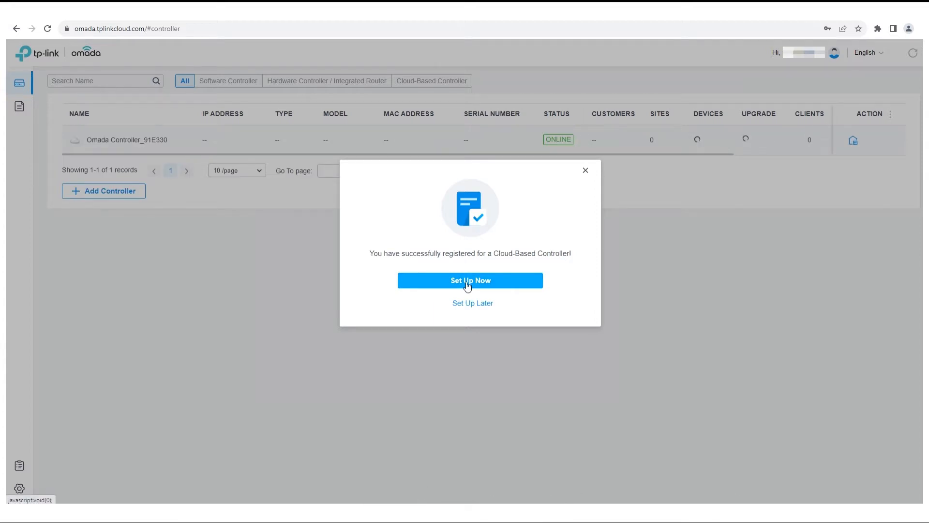
Step: Start a fresh configuration for the new controller and accept the terms of use
click(471, 281)
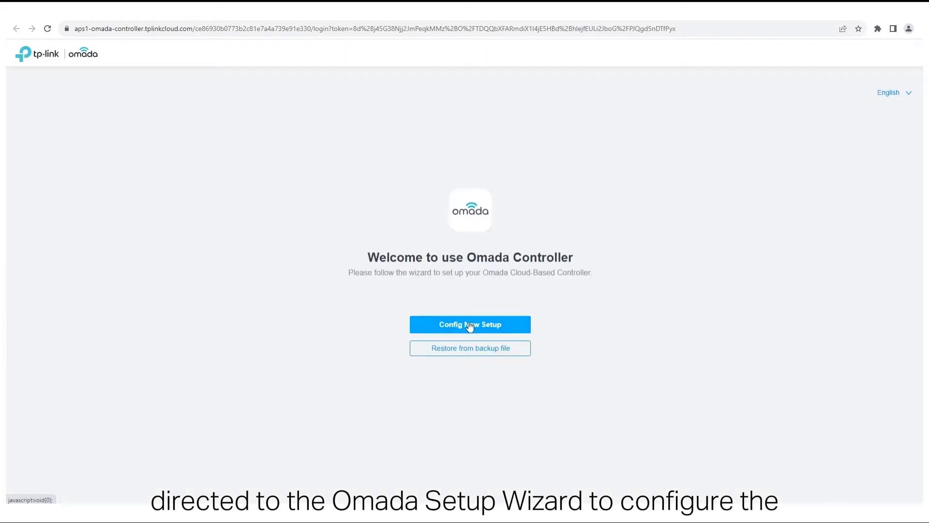
click(470, 324)
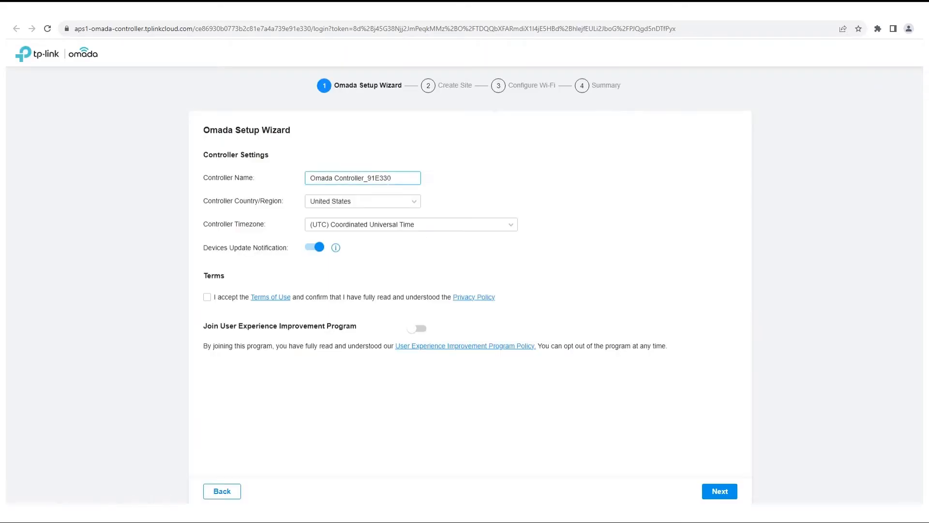
click(207, 298)
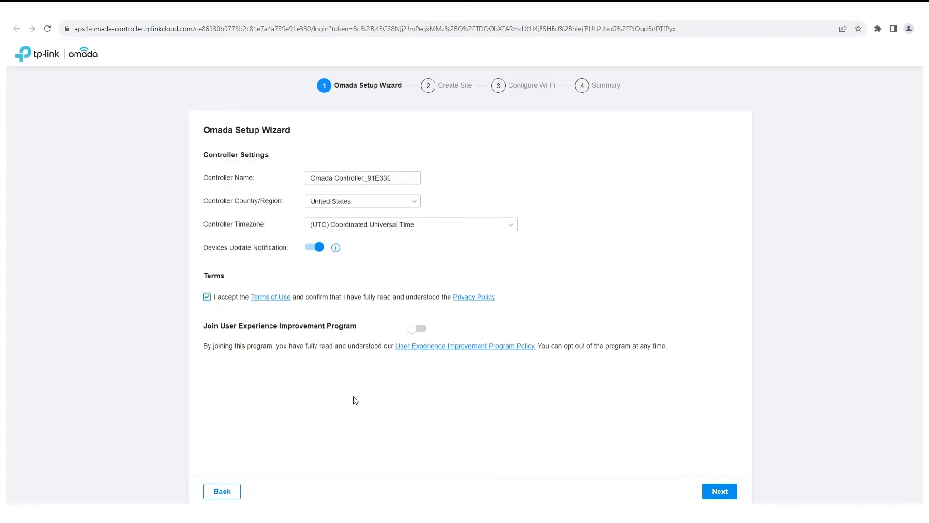
click(719, 491)
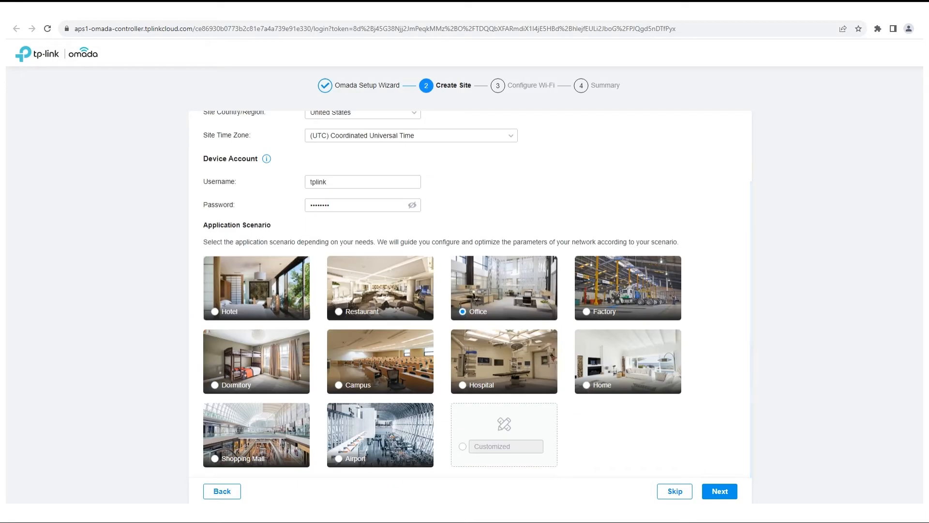
Step: Create the Demo site and tplink Wi-Fi with password 'password', then finish the wizard
click(720, 491)
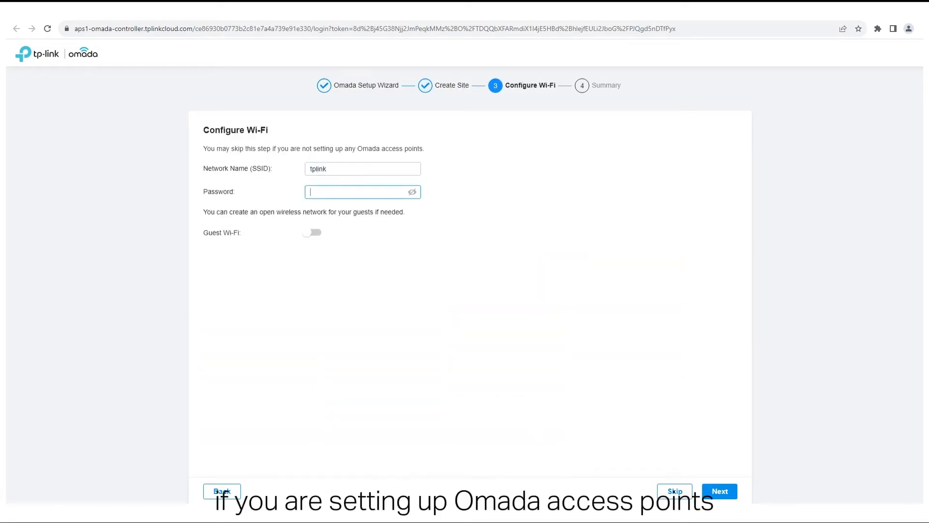
text(password)
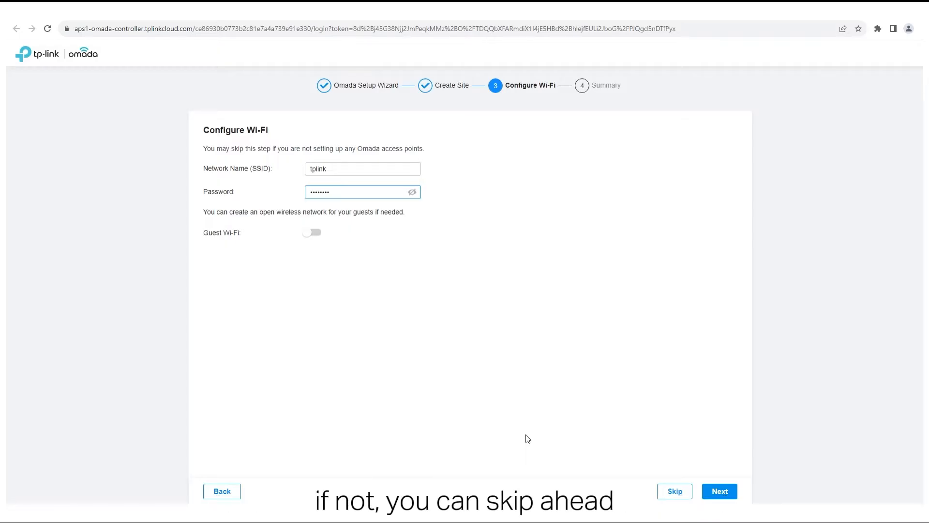
click(719, 491)
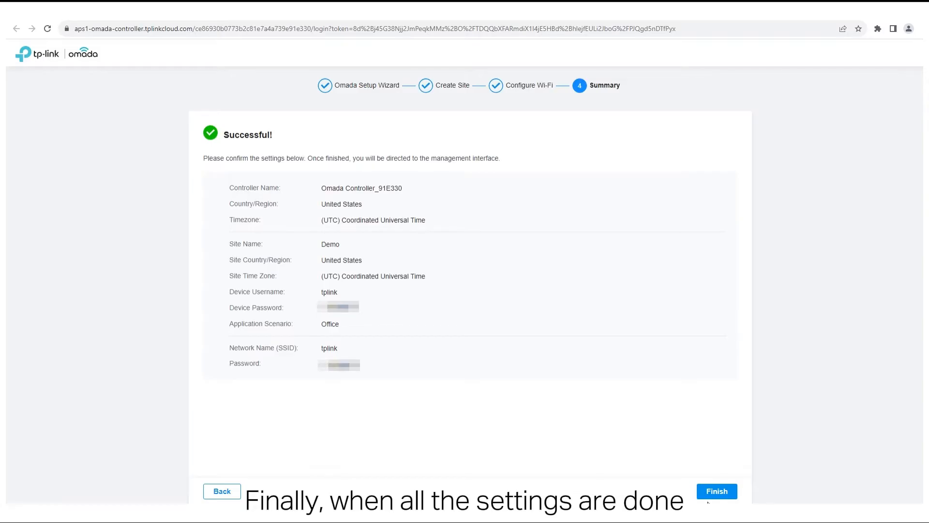
click(717, 491)
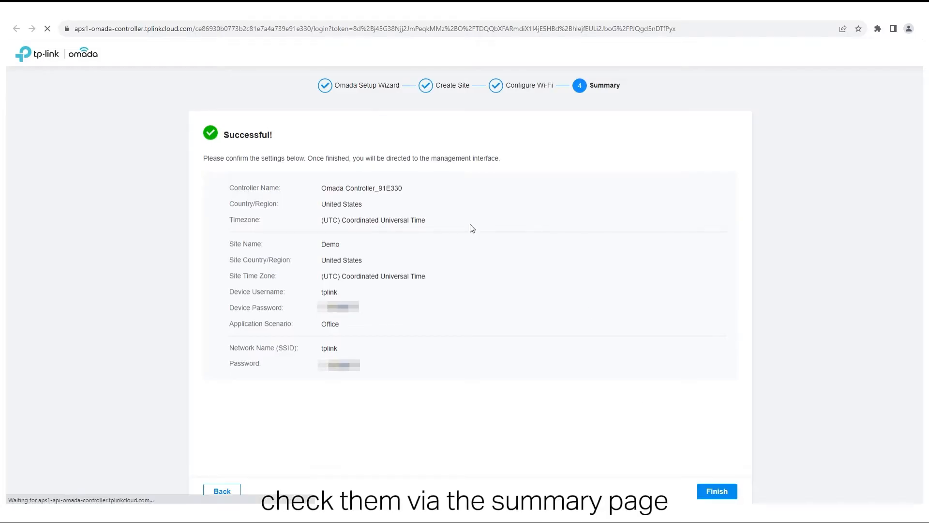
click(716, 491)
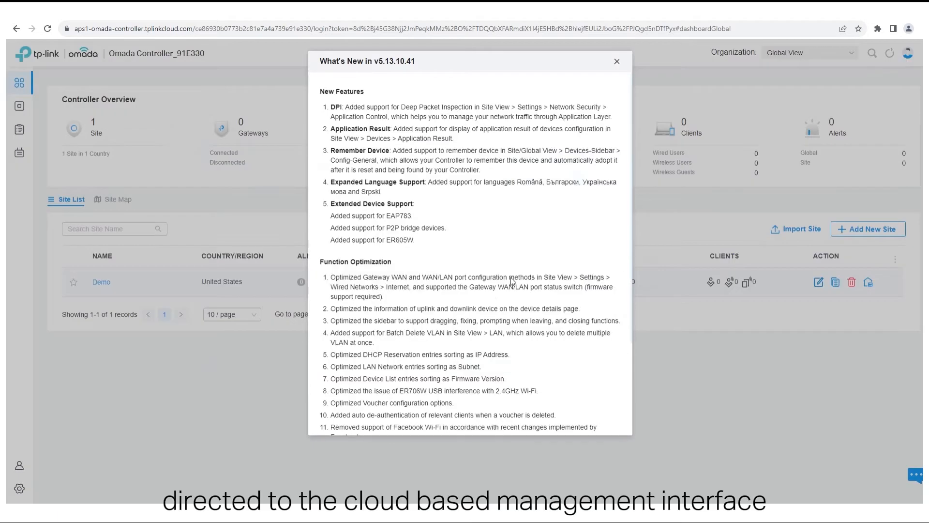
Step: Assign 3 licenses to Omada Controller_91E330 from License Management
click(616, 61)
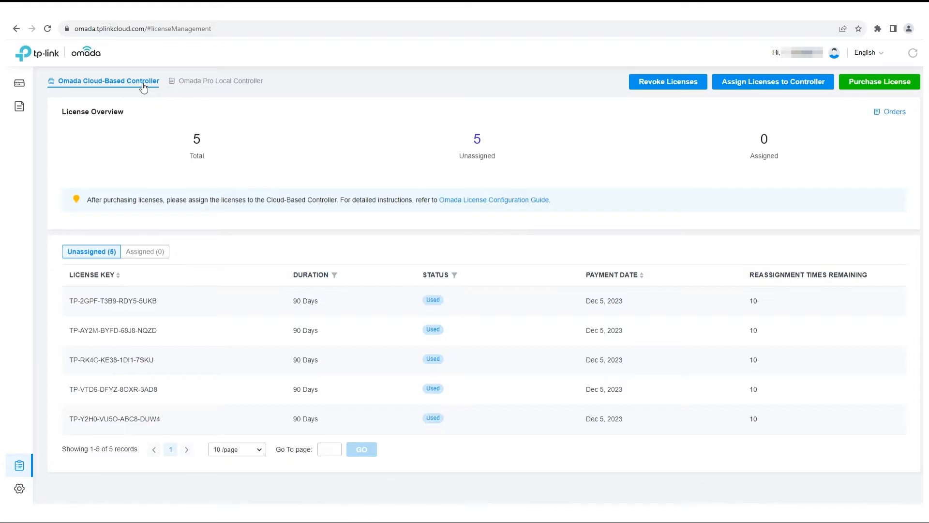
click(772, 81)
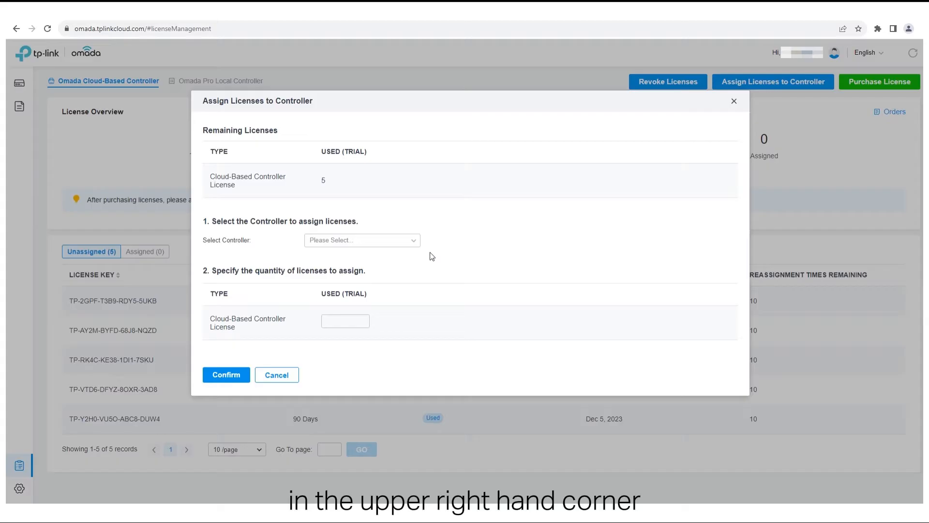
mouse_move(537, 244)
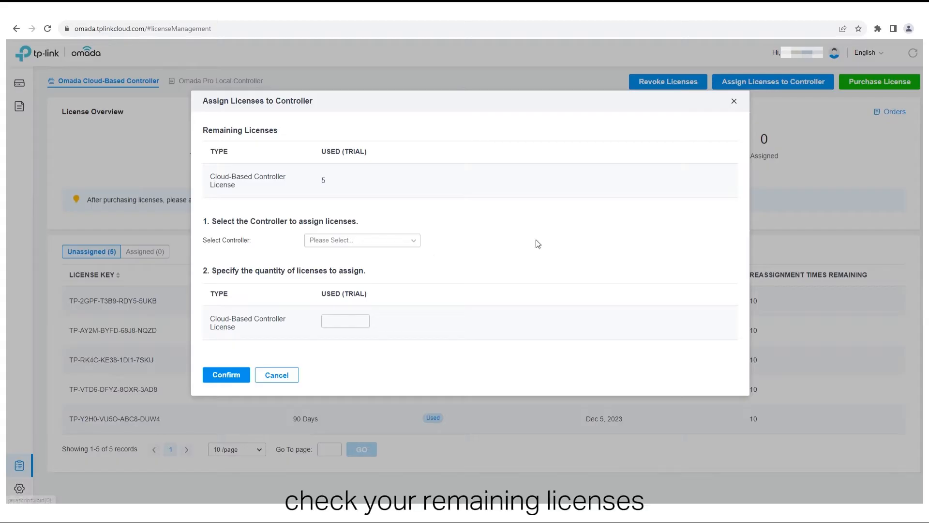
click(362, 240)
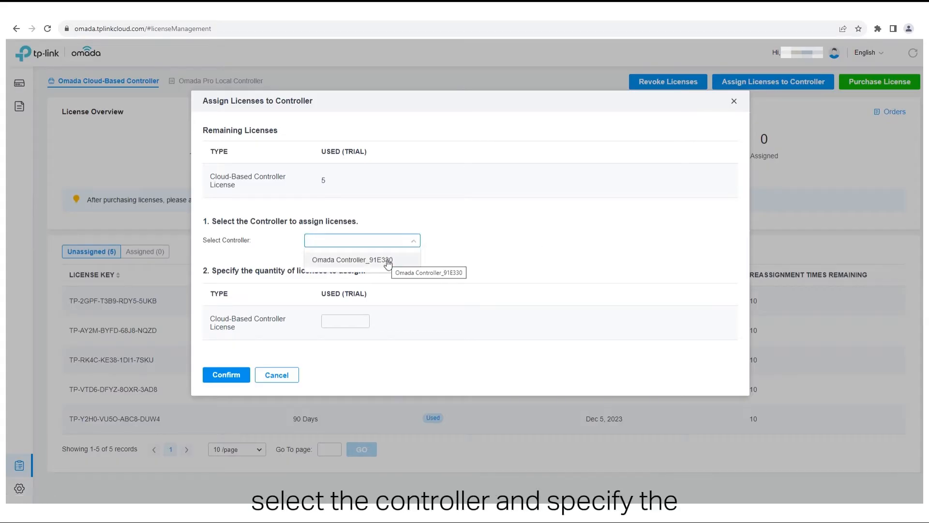
click(361, 260)
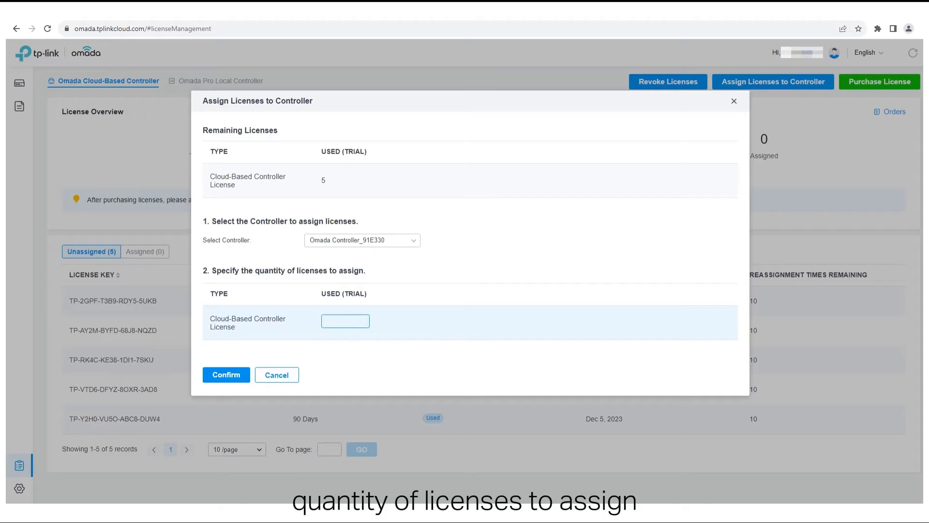
click(226, 375)
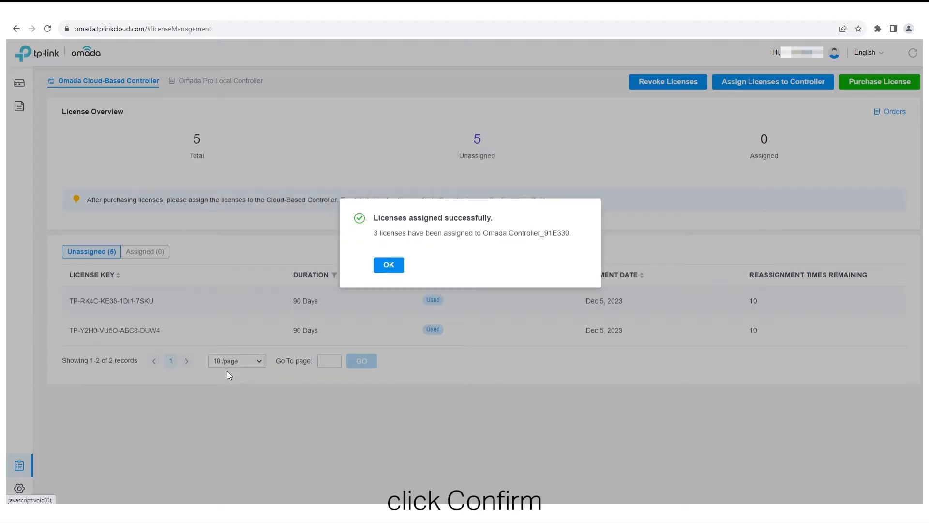
click(389, 265)
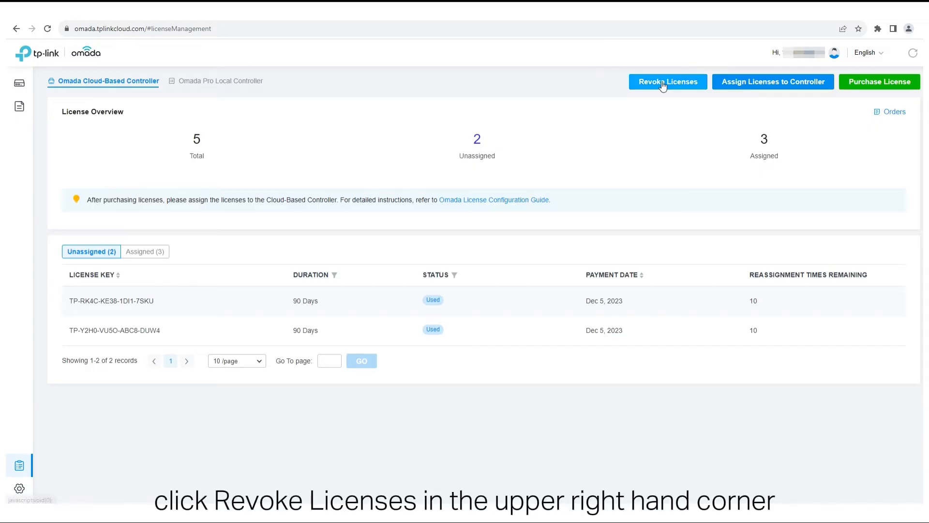
Step: Revoke 2 licenses from Omada Controller_91E330
click(667, 81)
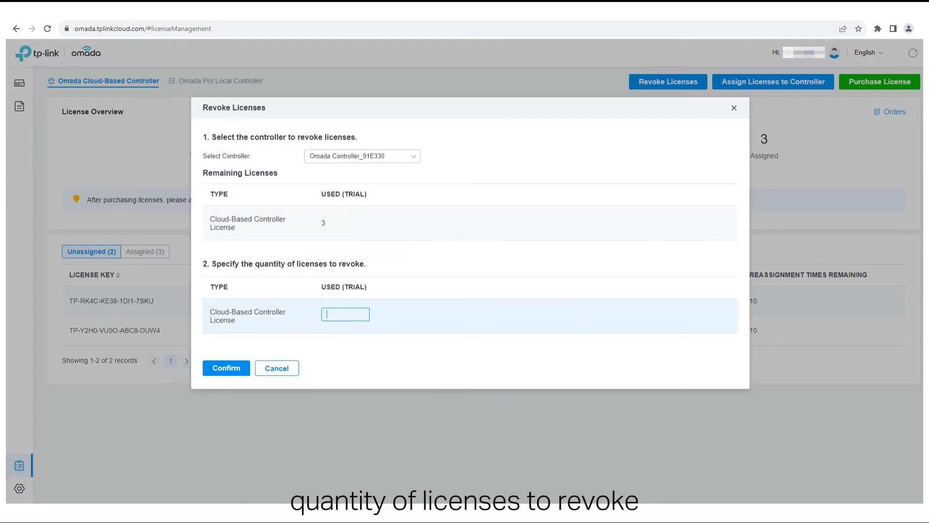
text(2)
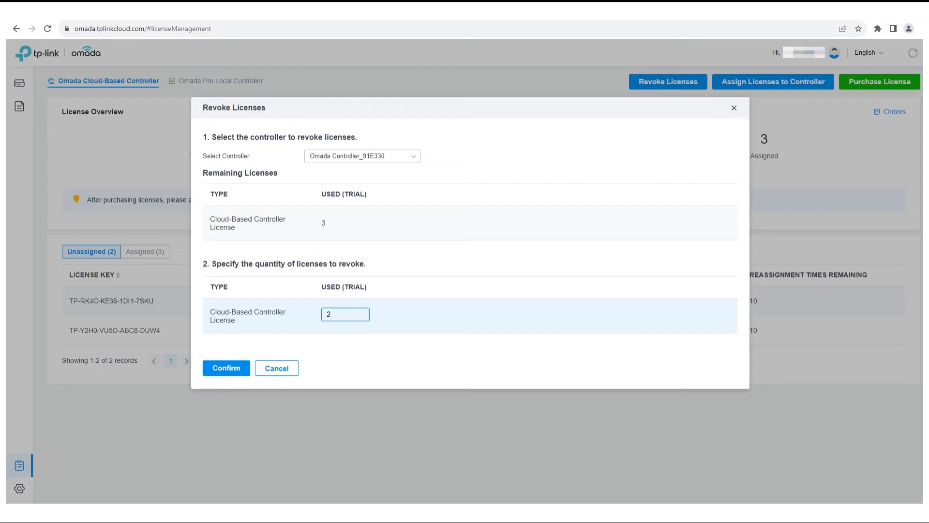
click(226, 368)
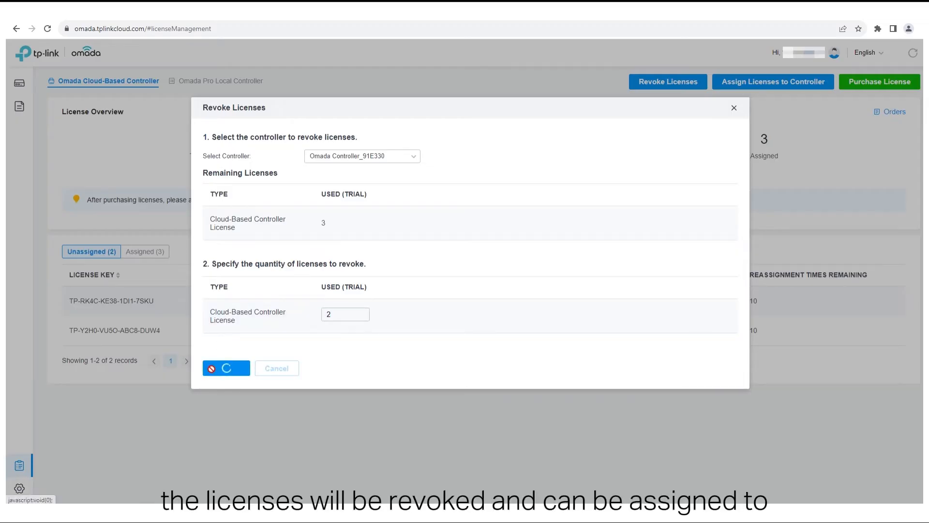
click(226, 368)
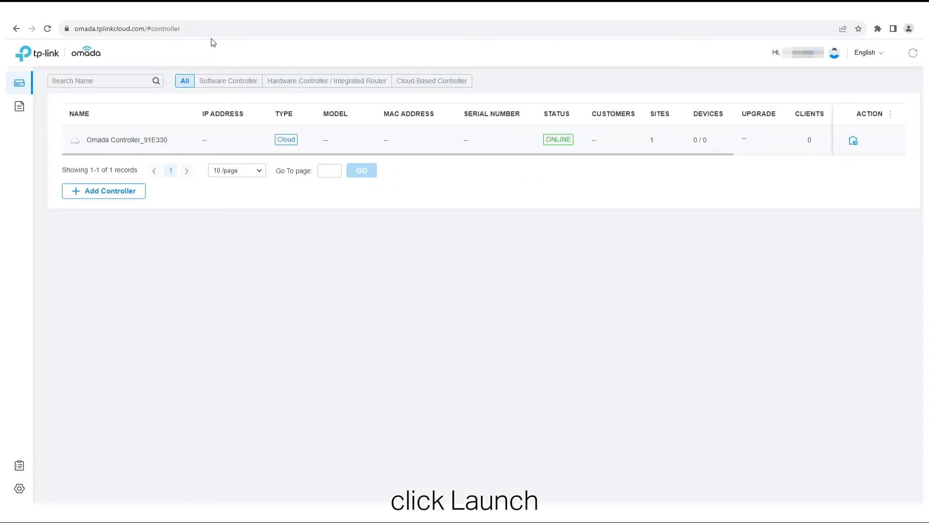
Step: Launch the controller and enable Auto-Active and Auto-Renewal on its license page
click(852, 140)
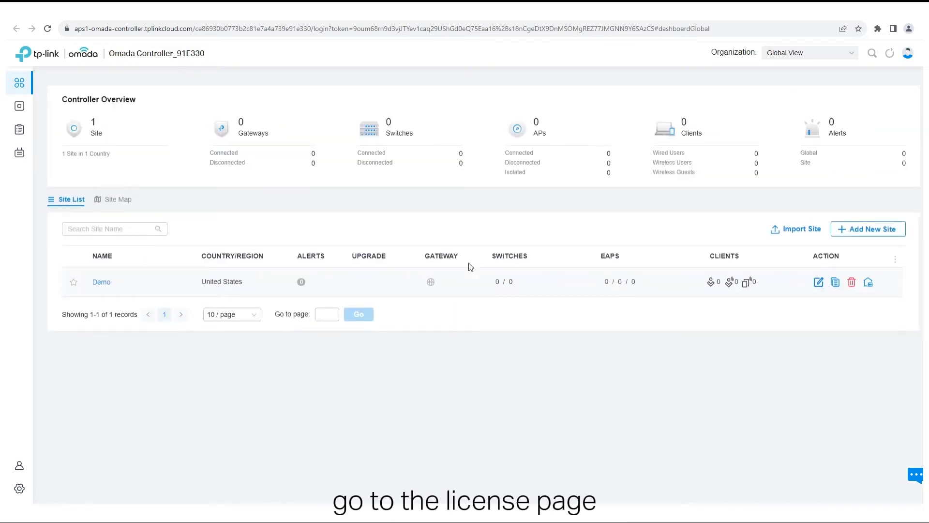
click(19, 129)
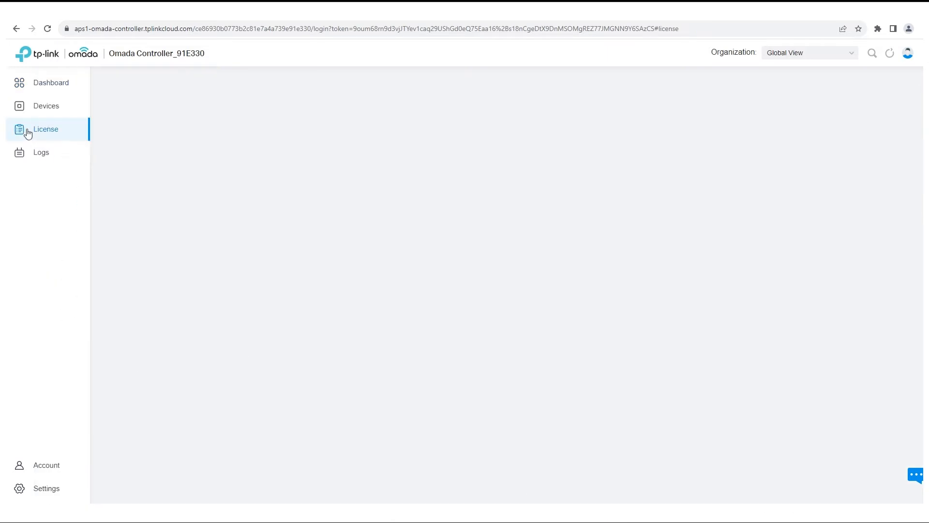
click(45, 129)
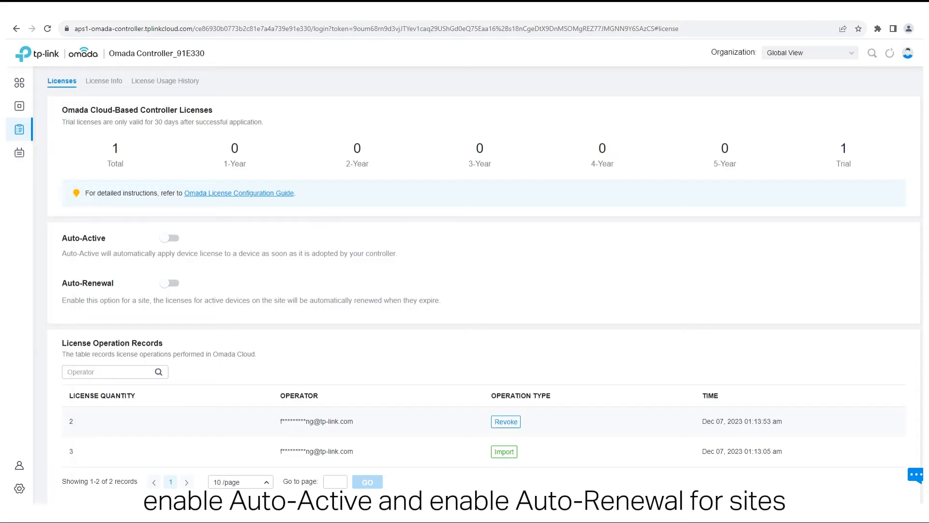
click(169, 238)
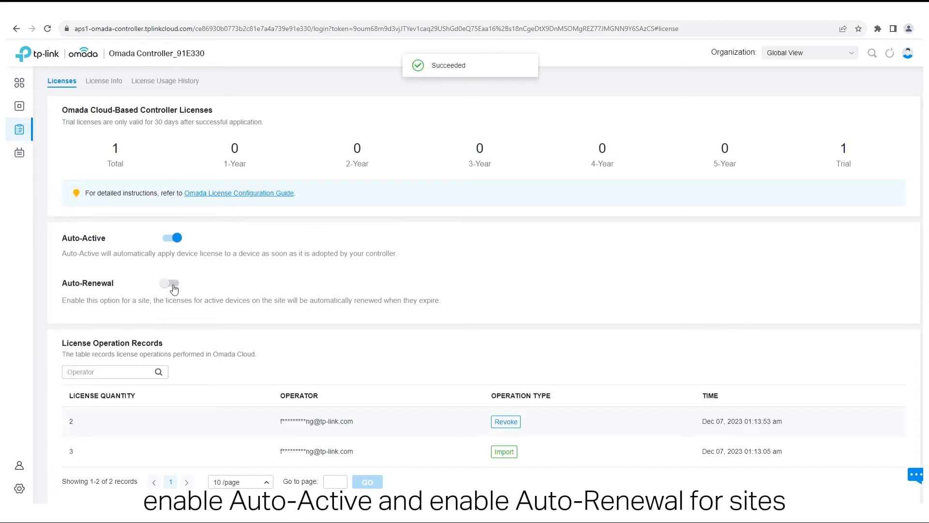
click(172, 282)
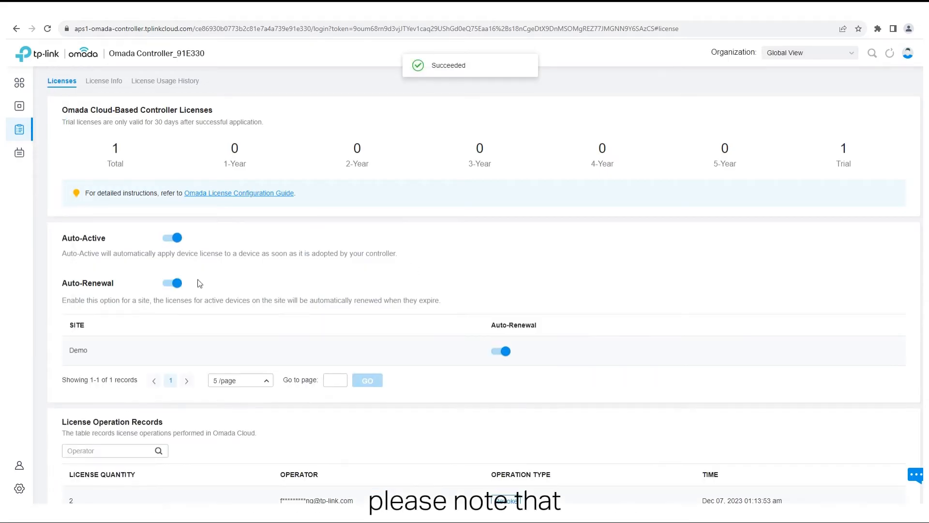
mouse_move(339, 293)
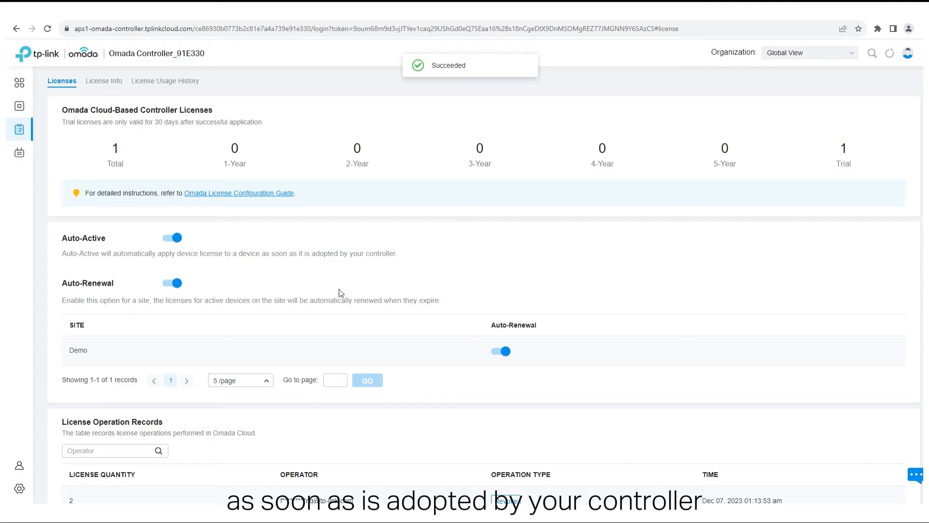
Step: Enable auto-renewal for the Demo site
scroll(down, 3)
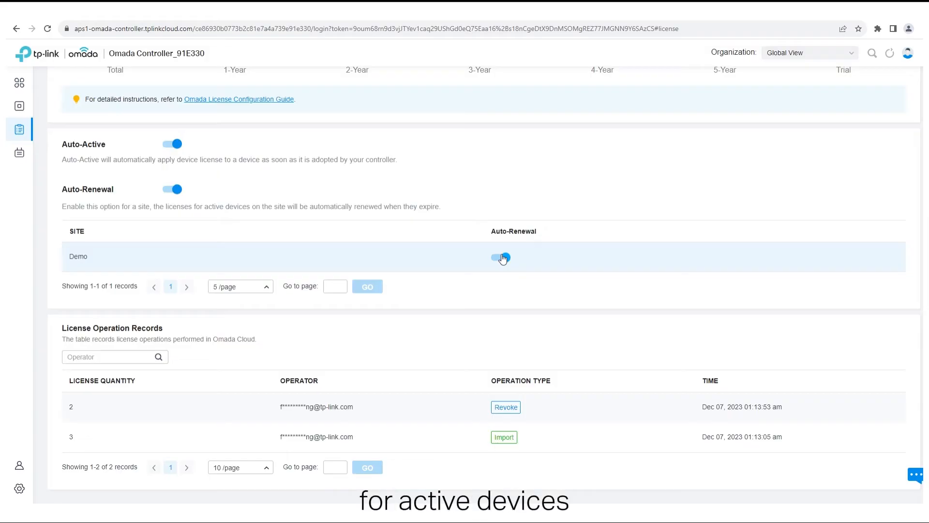
click(19, 106)
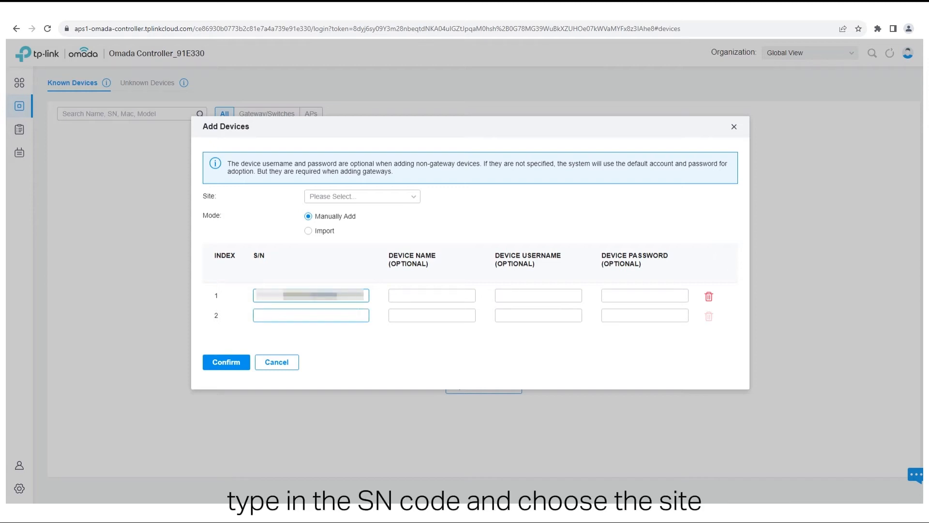
Step: Add device 40-ED-00-53-04-16 to the Demo site and dismiss the import results
click(361, 196)
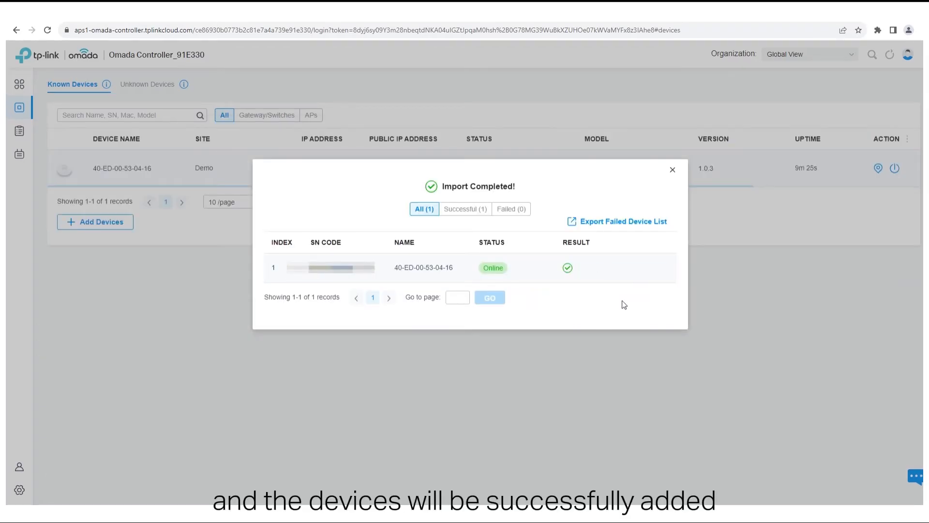
click(673, 170)
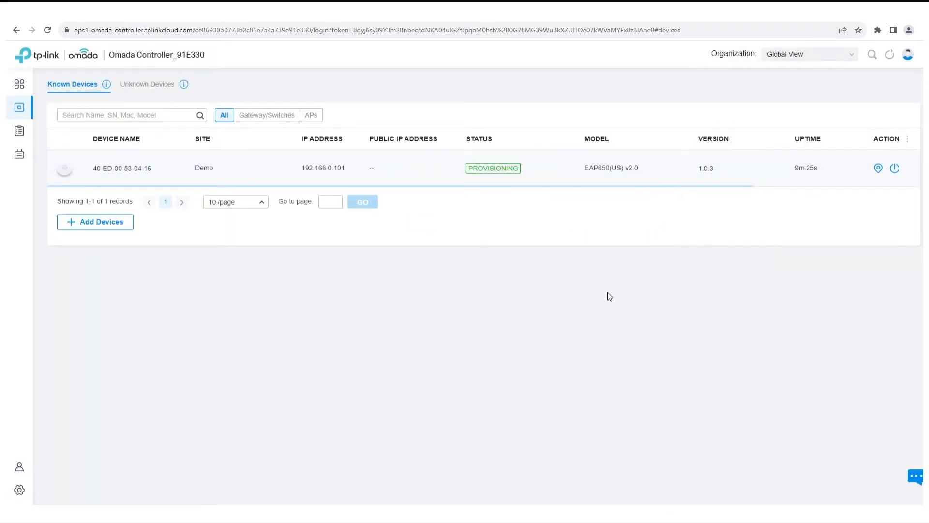
click(95, 222)
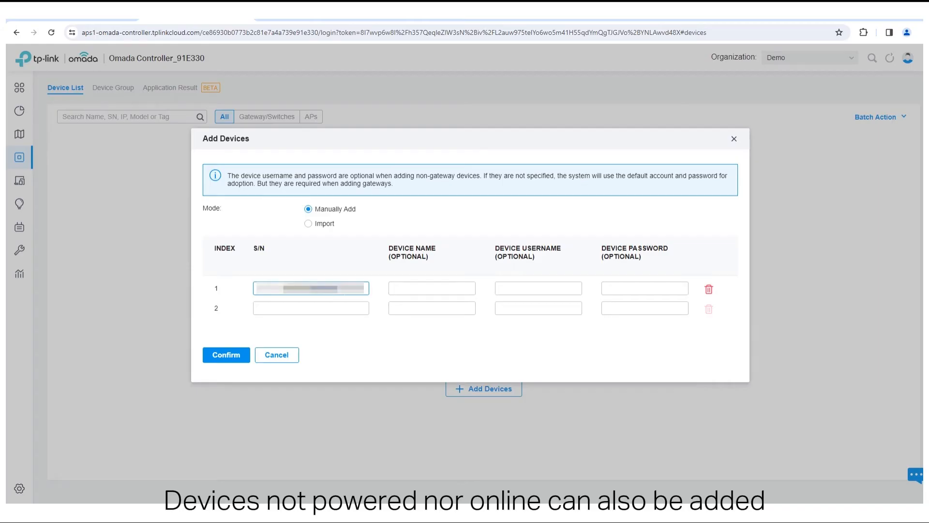
Step: Add device 40-ED-00-53-04-BE and start adding another device
click(225, 354)
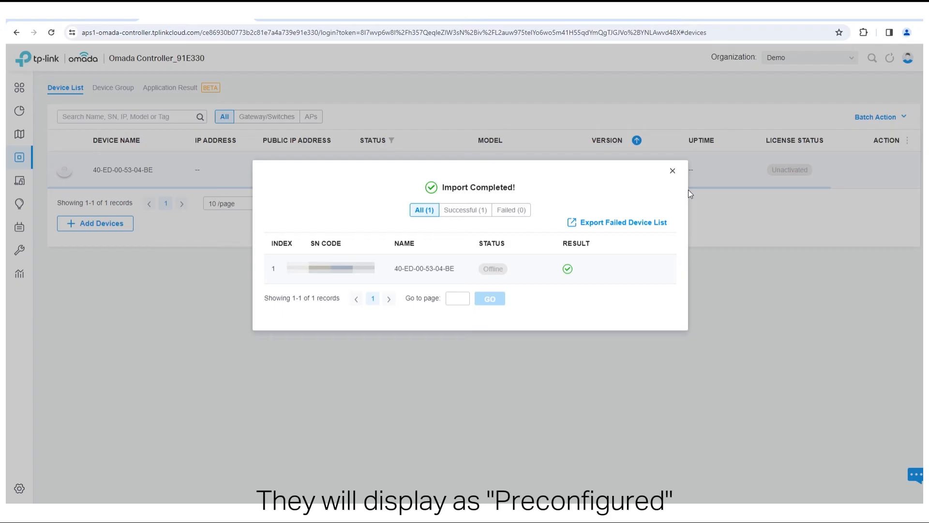
click(672, 171)
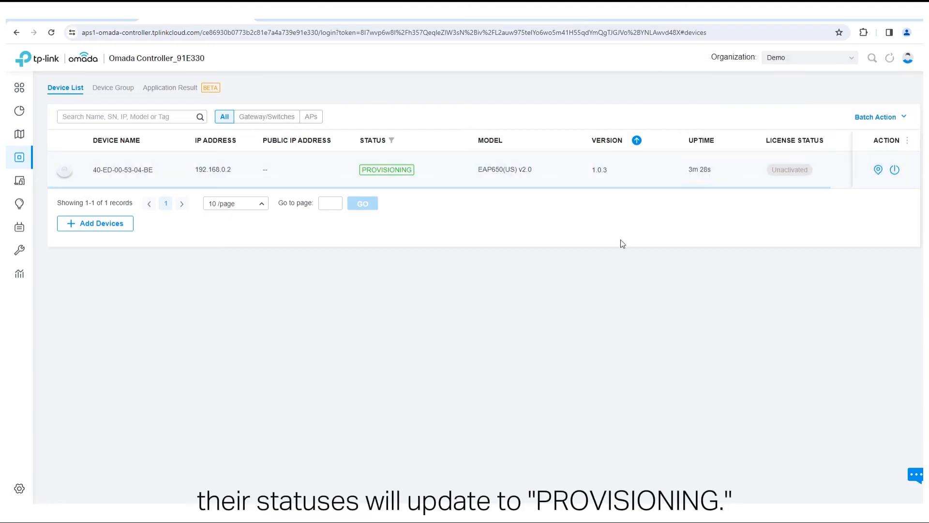
mouse_move(416, 379)
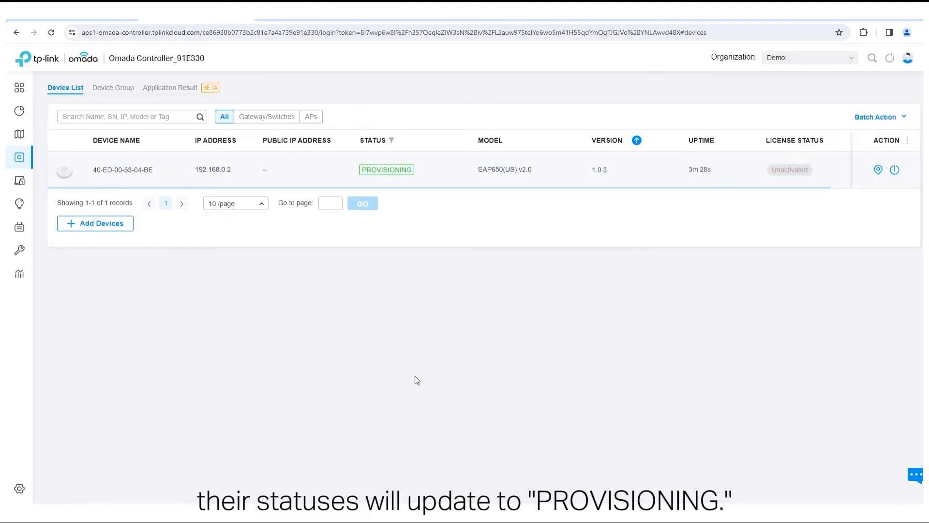
click(95, 224)
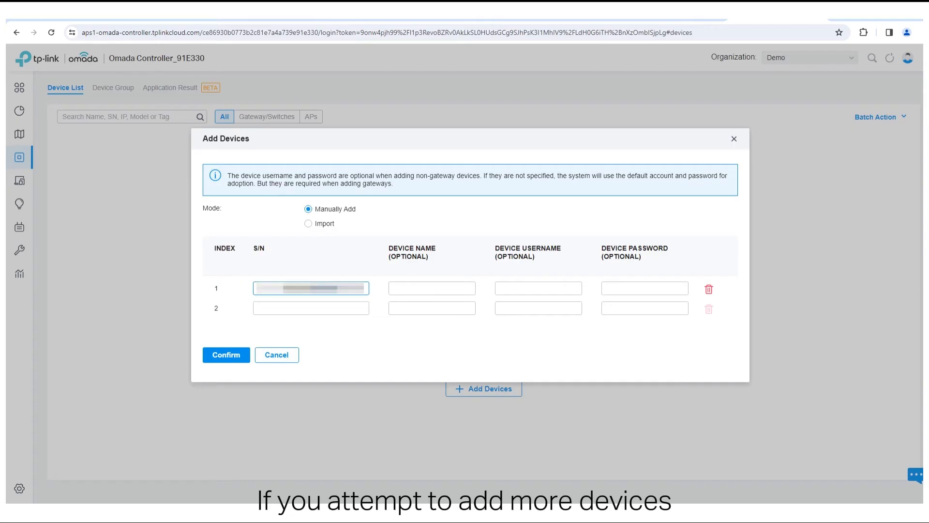
Step: Attempt to add one more device, which fails for too many preconfigured devices
click(225, 354)
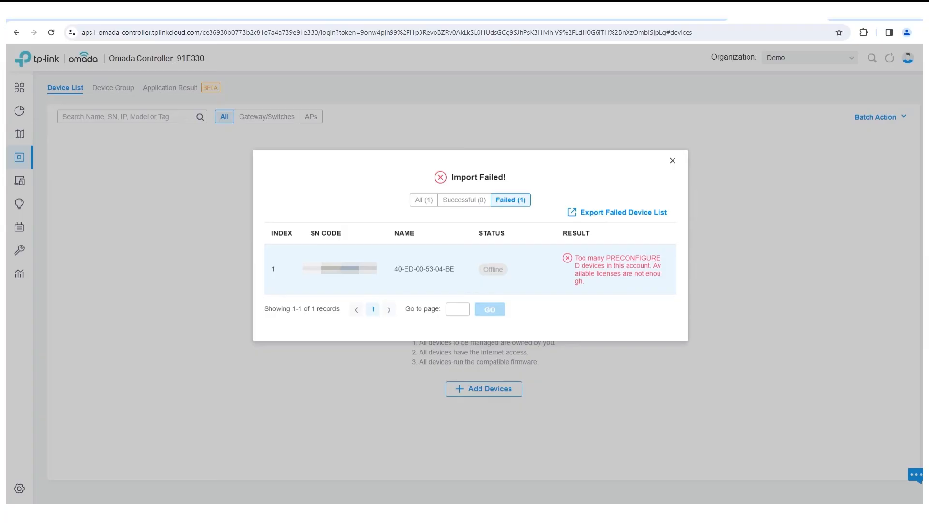
click(672, 160)
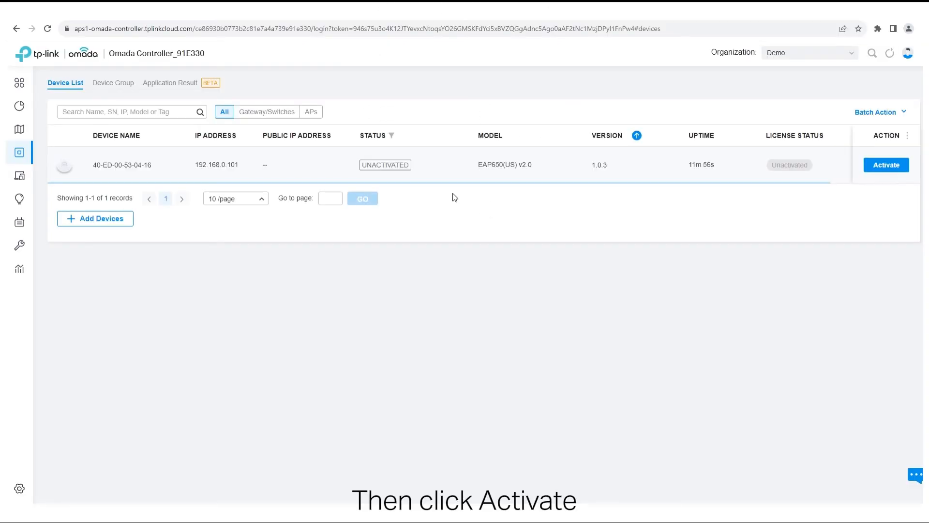
Step: Bind a trial license to device 40-ED-00-53-04-16 and view its properties
click(122, 164)
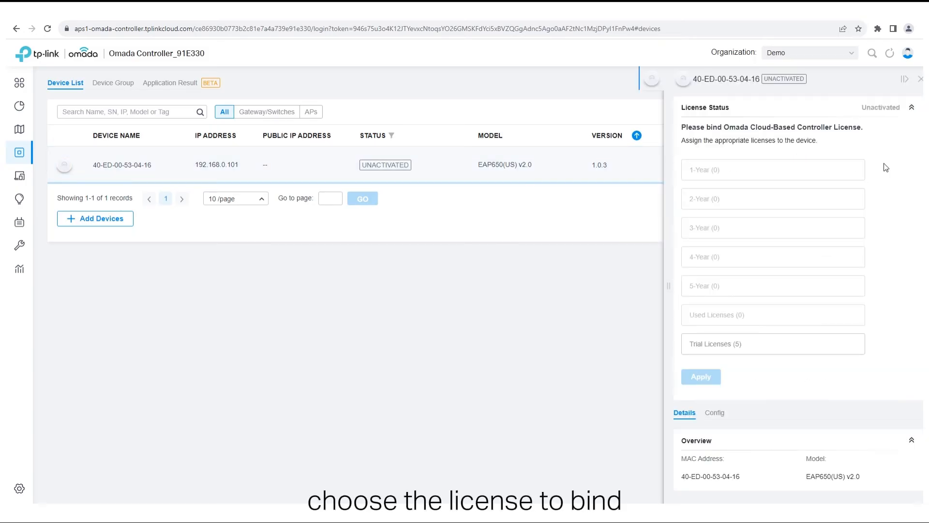
click(772, 344)
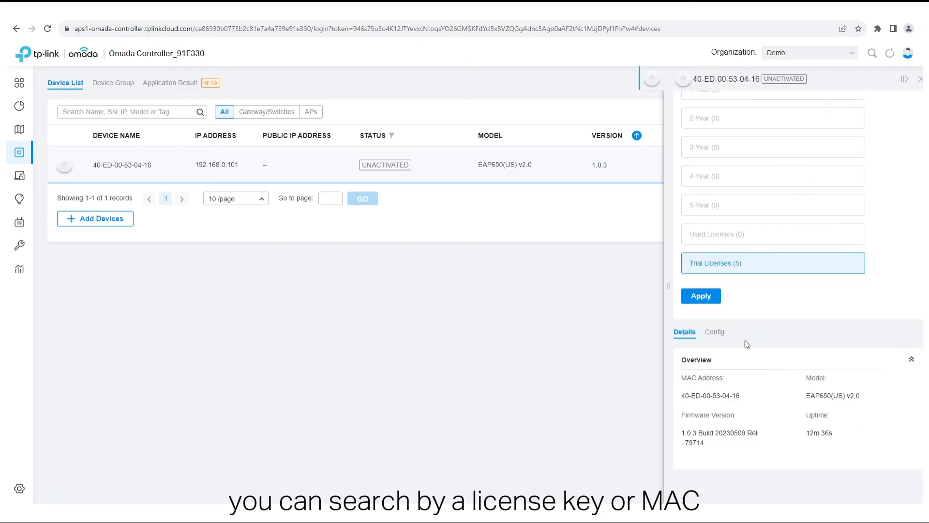
click(701, 297)
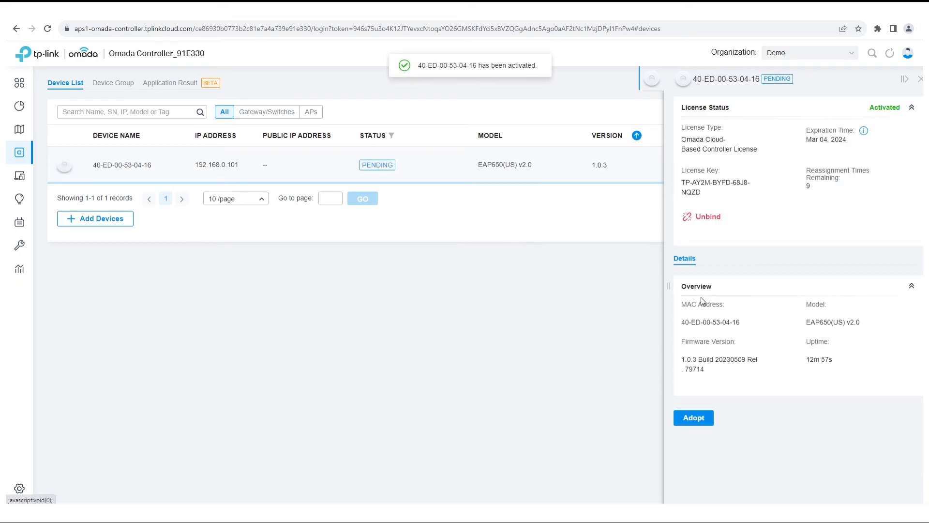
click(921, 78)
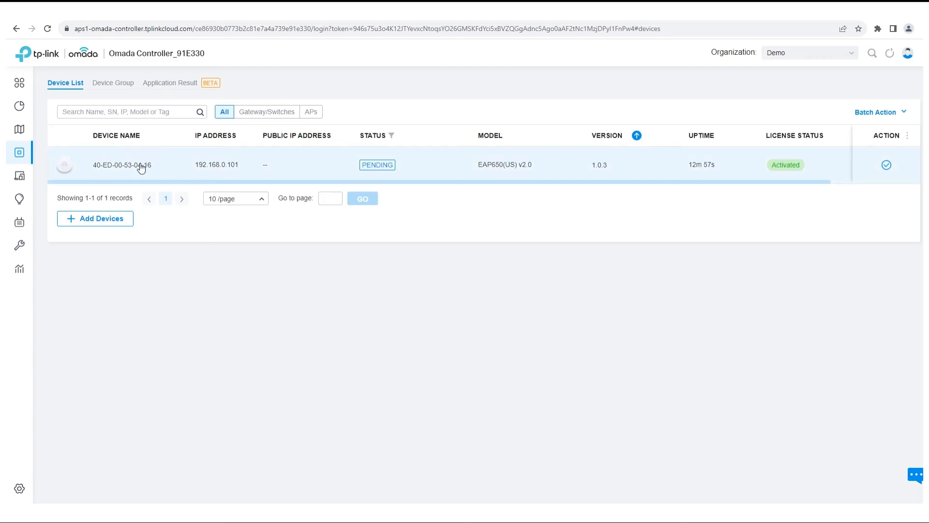
click(122, 165)
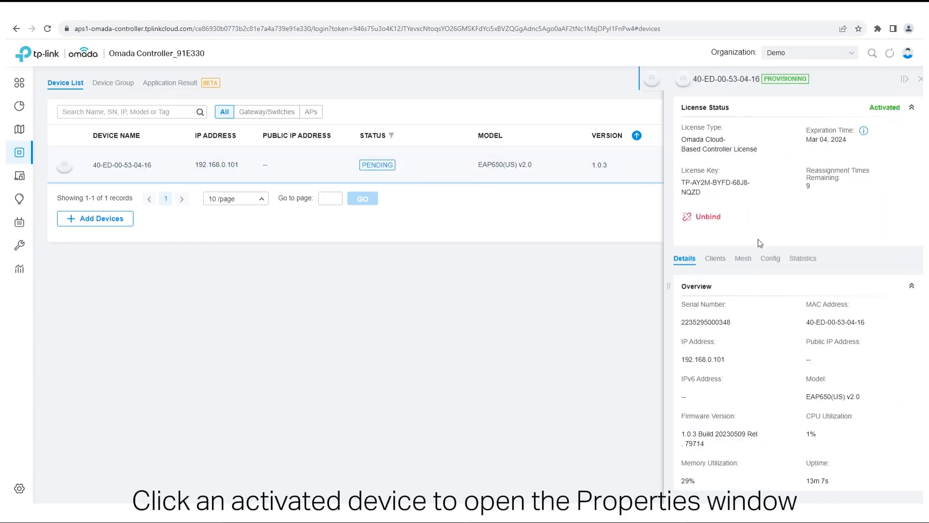